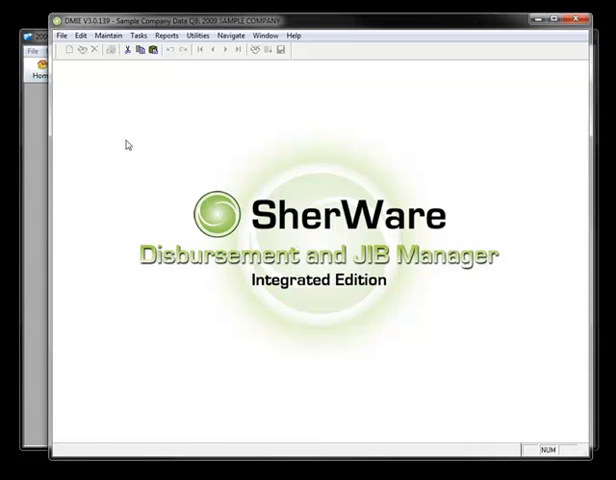
Bring up the Tools task list that includes entering production receipts
click(138, 36)
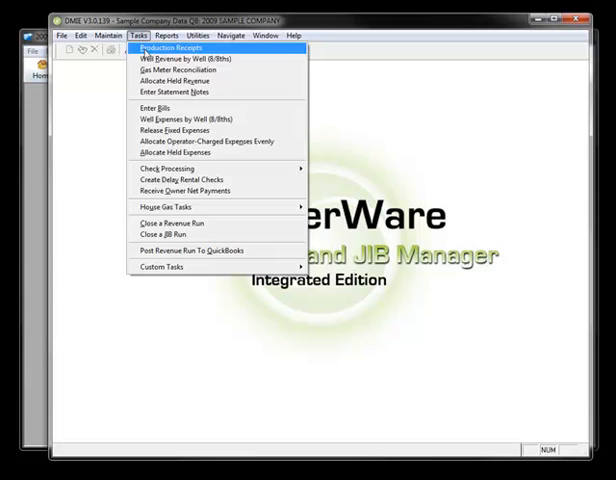
Start a production receipt from Dominion East Ohio into Cash - Production, entering 100 on a well line
click(166, 48)
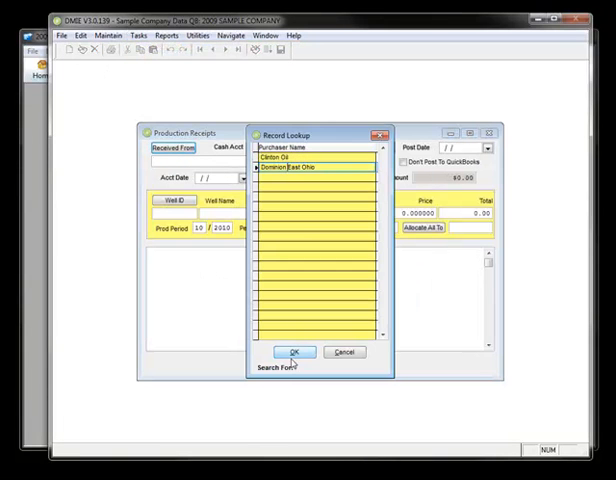
click(292, 352)
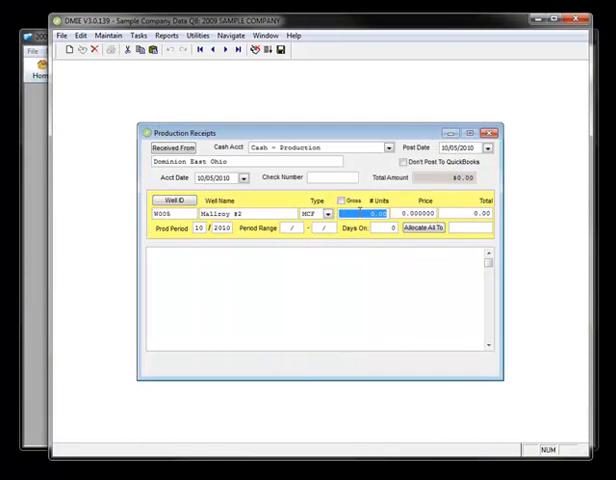
text(100)
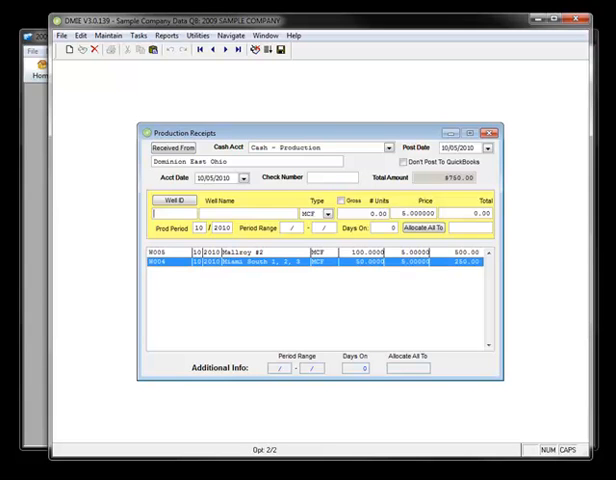
Save the Dominion East Ohio production receipt totalling 760.00
click(282, 50)
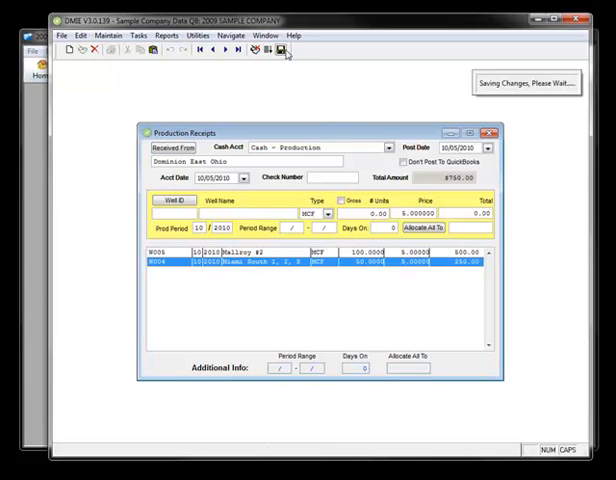
click(280, 50)
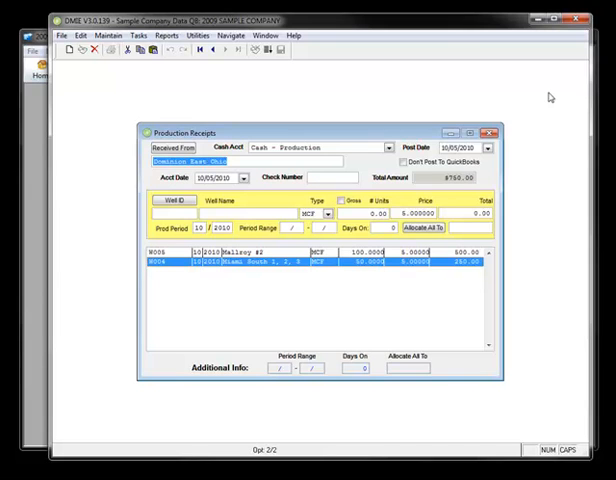
mouse_move(40, 386)
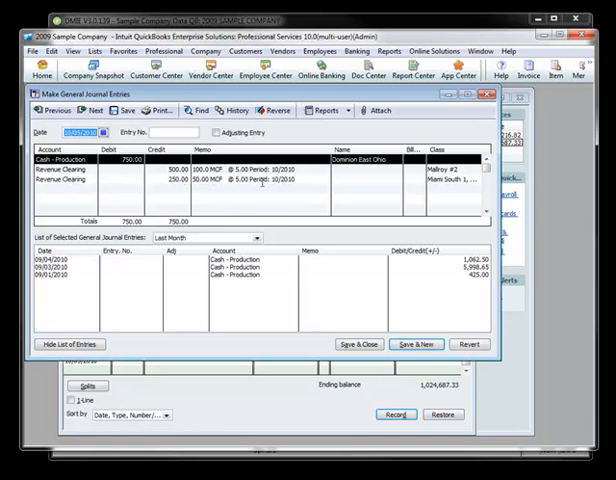
mouse_move(260, 282)
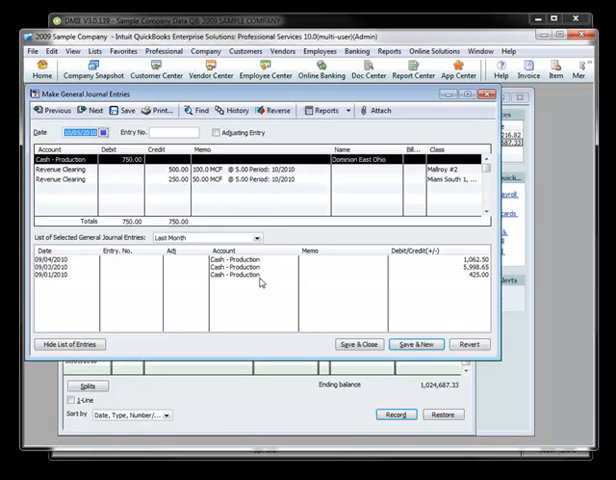
mouse_move(508, 342)
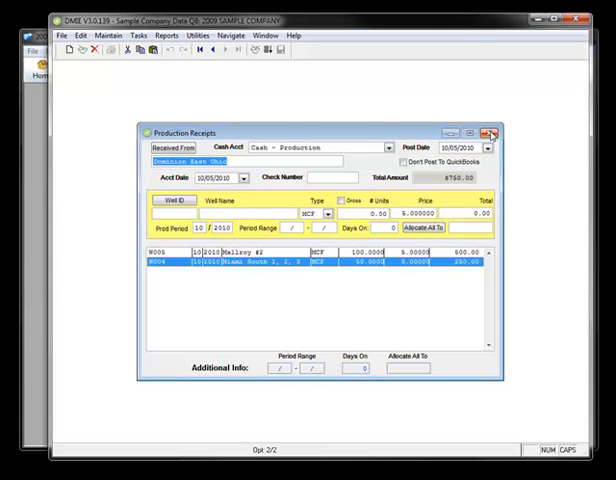
Start a new vendor bill and bring up the vendor Record Lookup
click(490, 132)
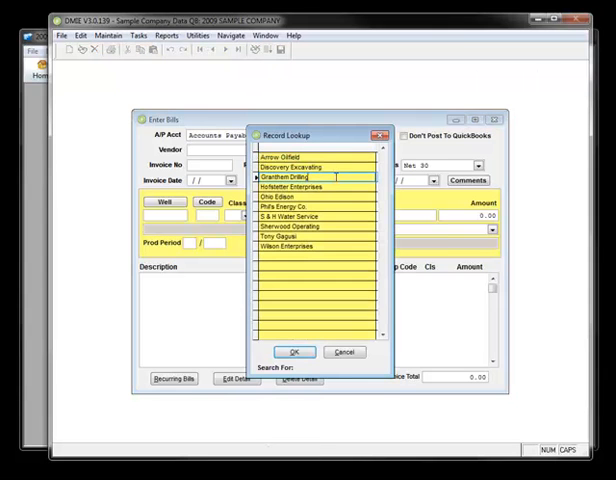
Enter a Grantham Drilling bill charging 100.00 for the selected well to Expense Clearing
click(294, 352)
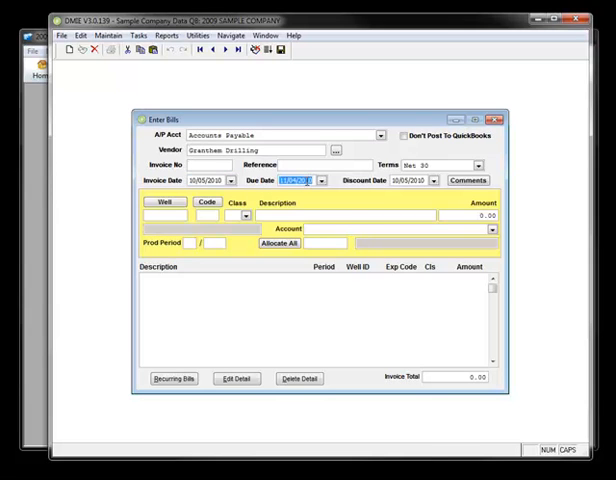
click(164, 202)
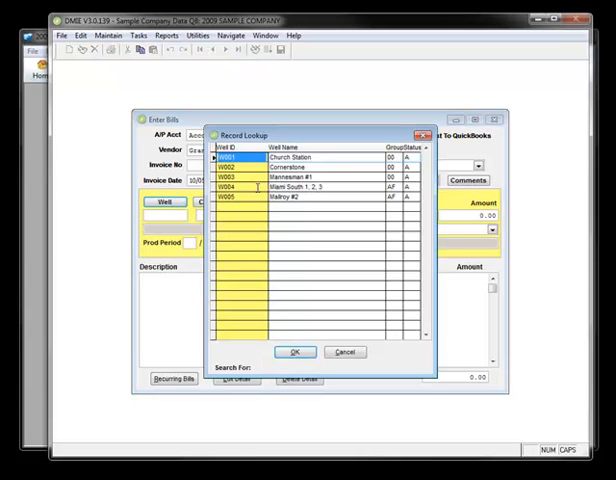
click(292, 352)
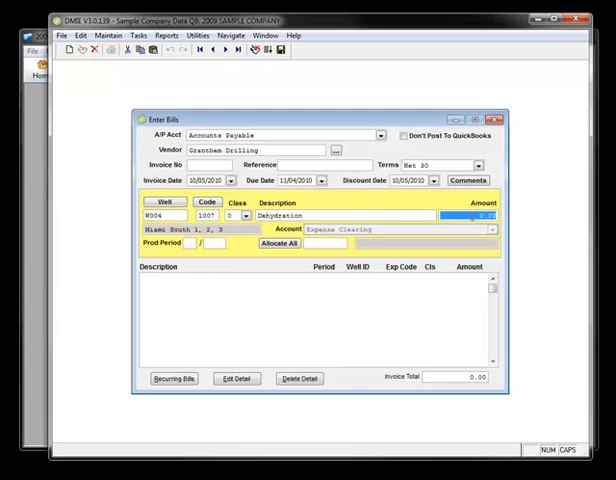
text(100.00)
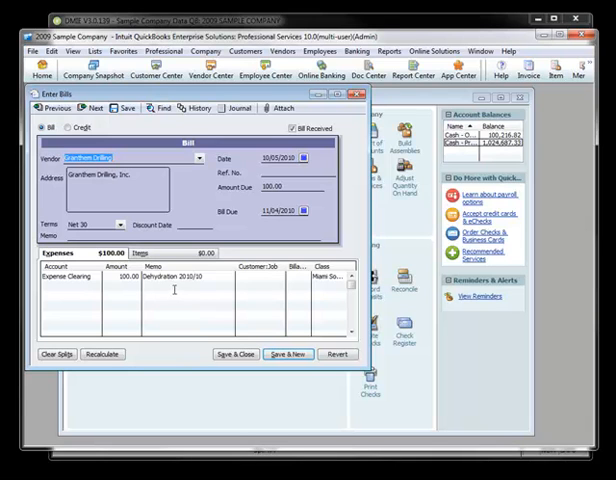
Close the Grantham Drilling bill and the QuickBooks home page, leaving an empty workspace
click(354, 92)
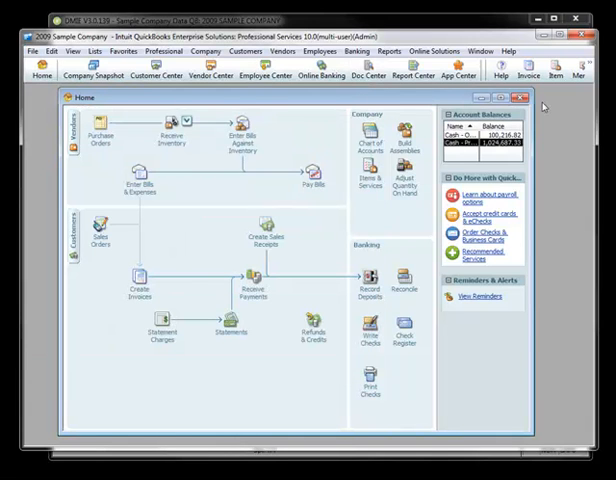
mouse_move(524, 98)
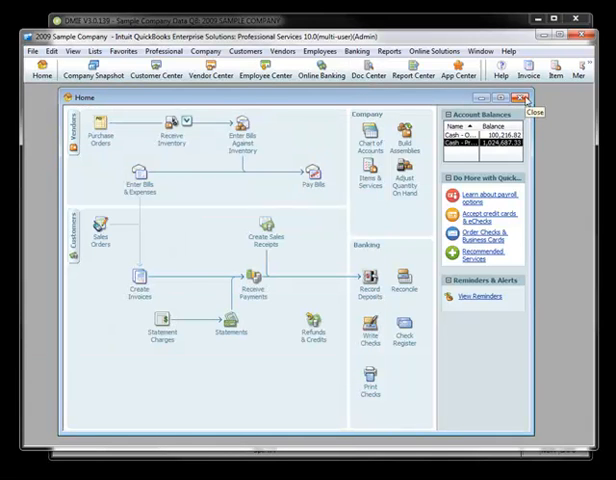
click(546, 96)
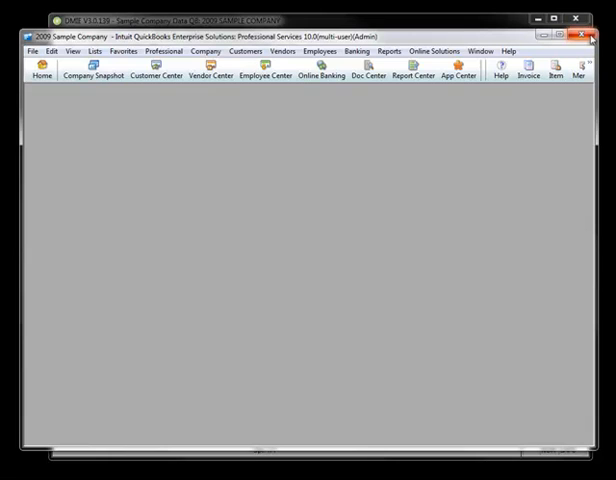